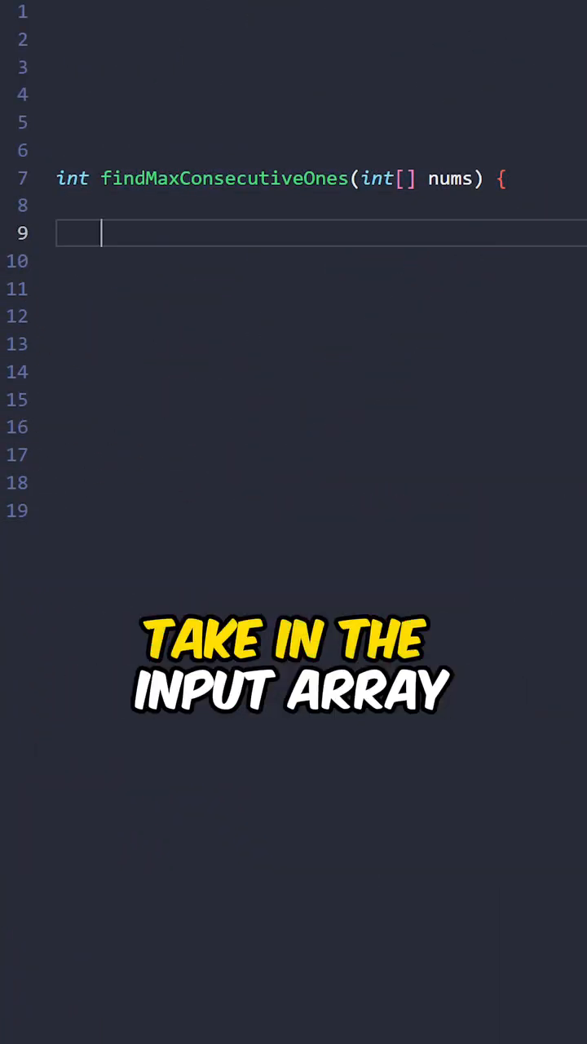
text(int max = 0, left = 0, right = 0;)
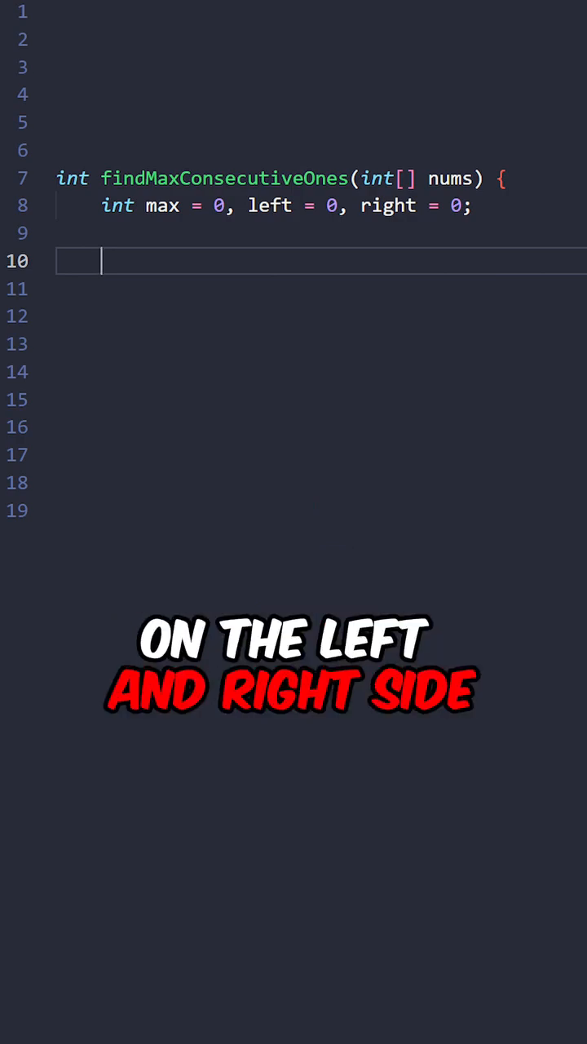
text(for (int x: nums) {)
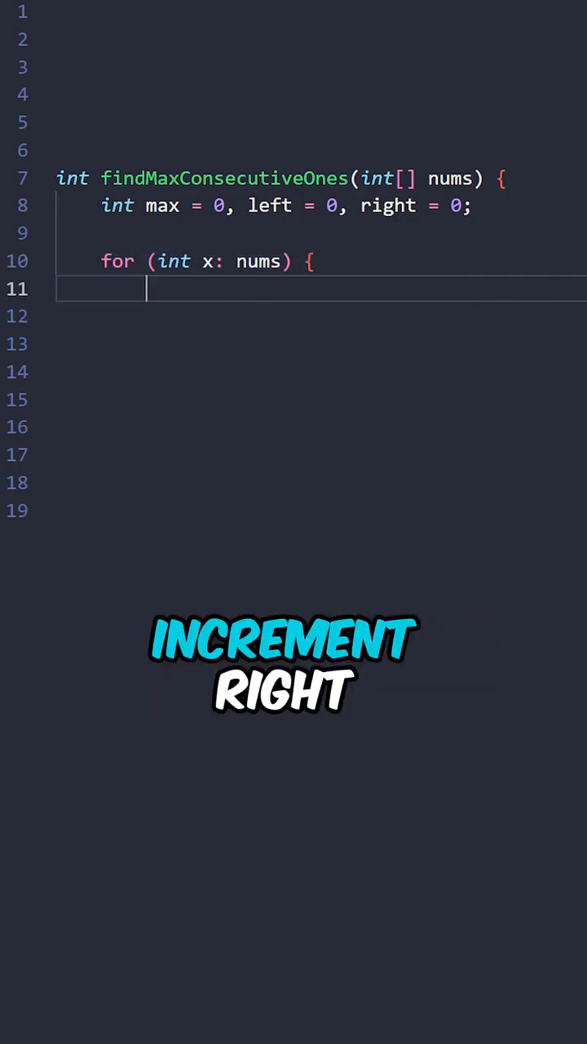
text(right++;)
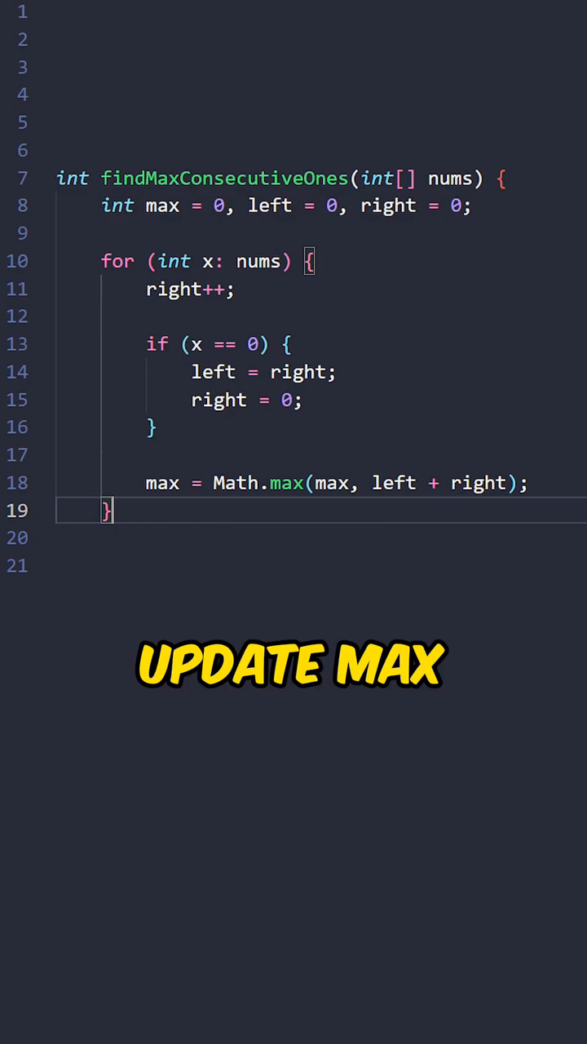
text(return max;)
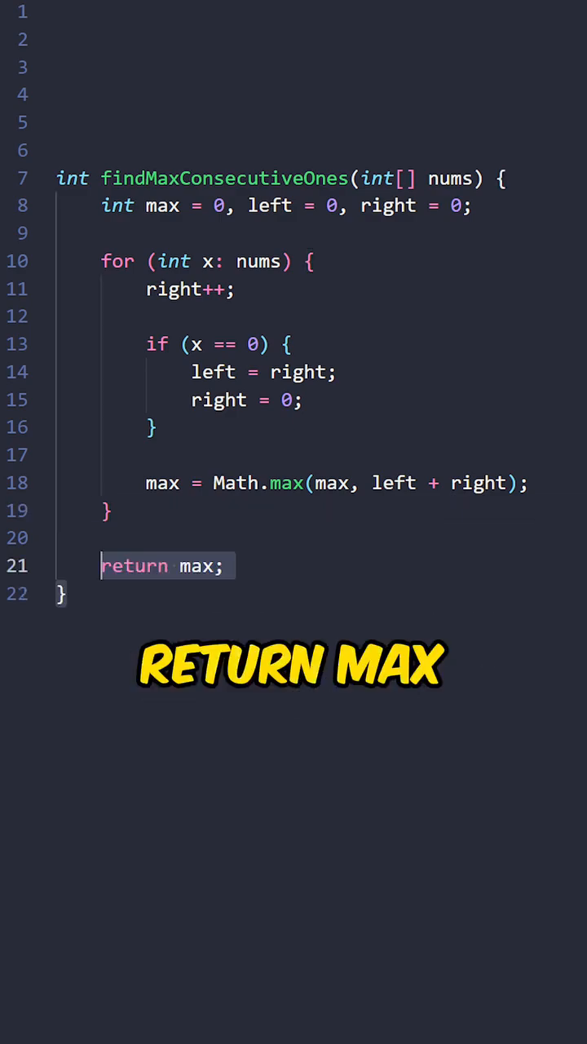